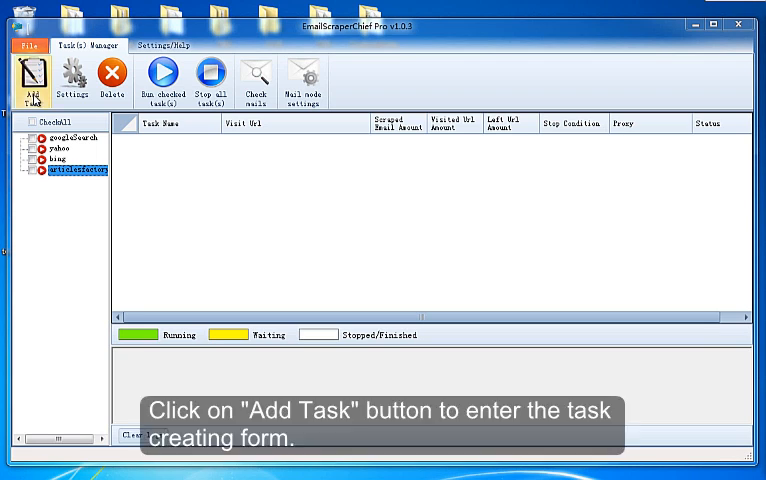
# - Start a new task named googlesearch with Google as the search source
pyautogui.click(32, 78)
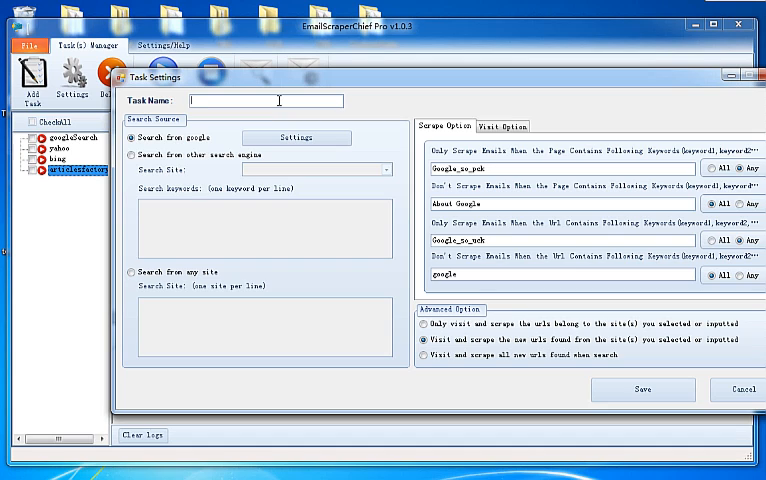
pyautogui.write('googleSearch1')
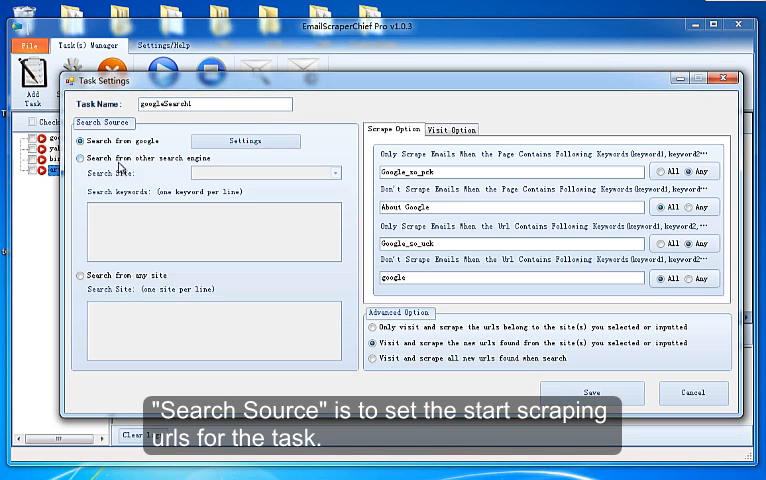
pyautogui.moveTo(132, 208)
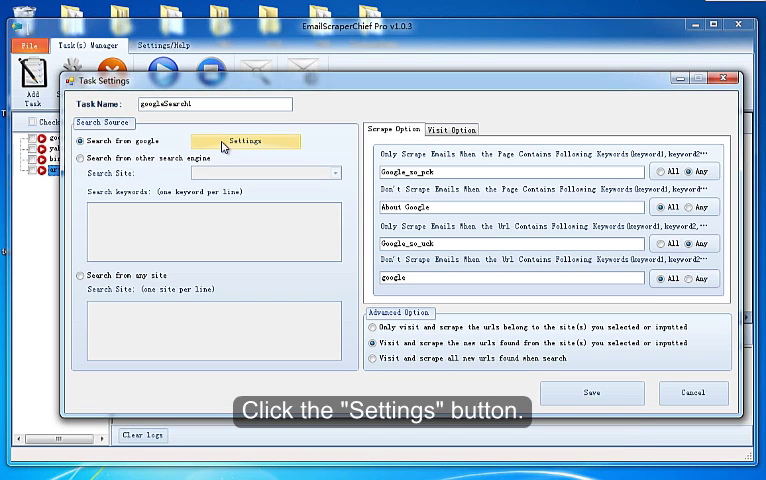
# - Enter facebook as 'all these words' in Google Advanced Search and confirm with OK
pyautogui.click(248, 140)
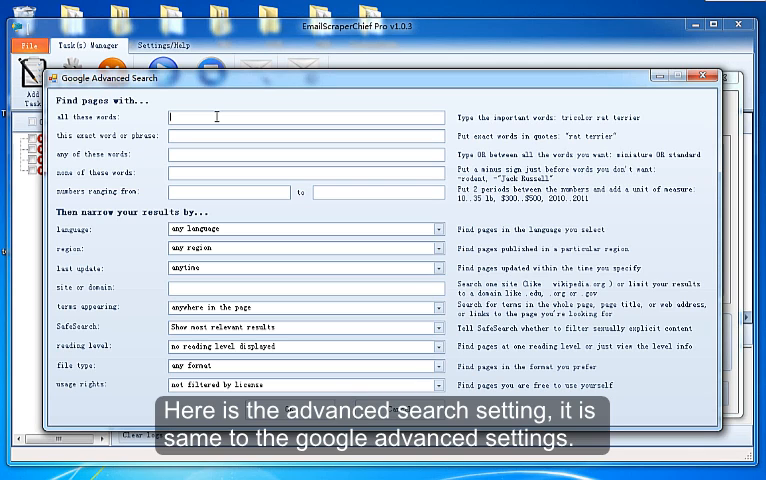
pyautogui.write('facebook')
pyautogui.click(306, 154)
pyautogui.write('eat')
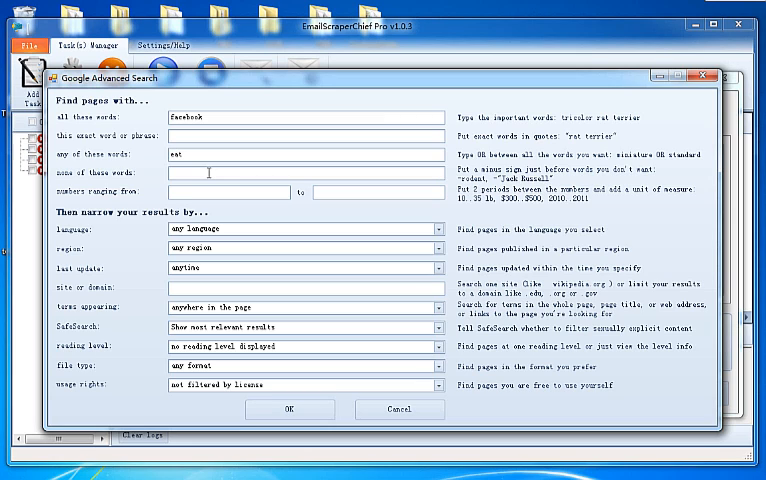
pyautogui.write('od')
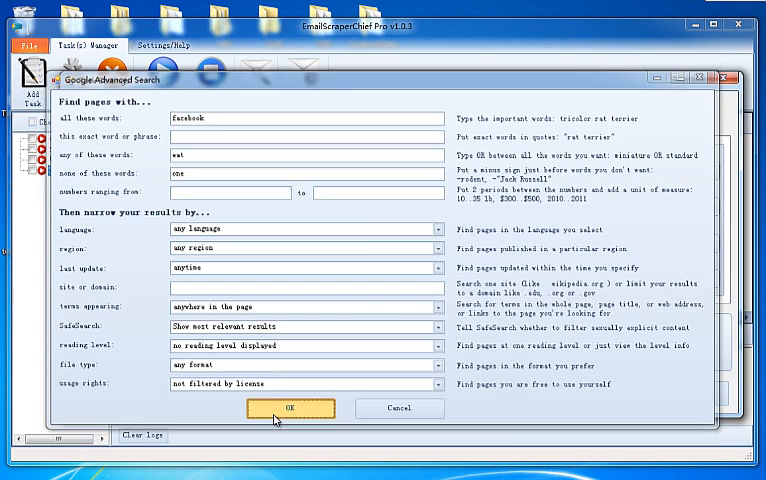
pyautogui.click(292, 408)
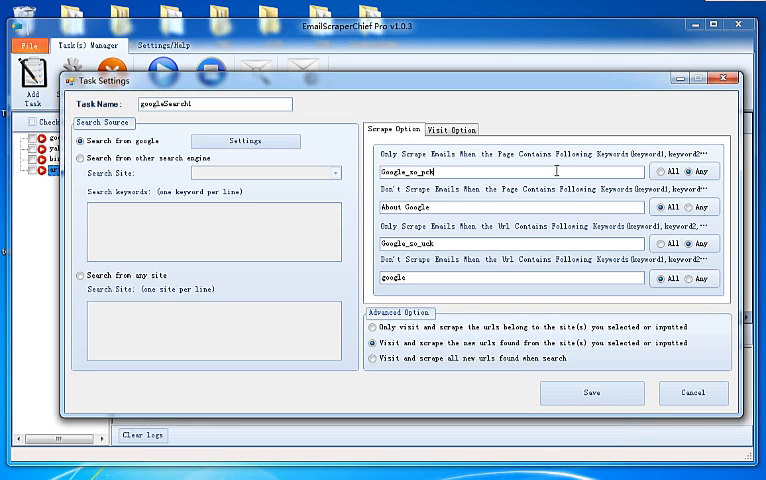
# - Append ',facebook' to the required page keywords on the Scrape Option tab
pyautogui.click(454, 128)
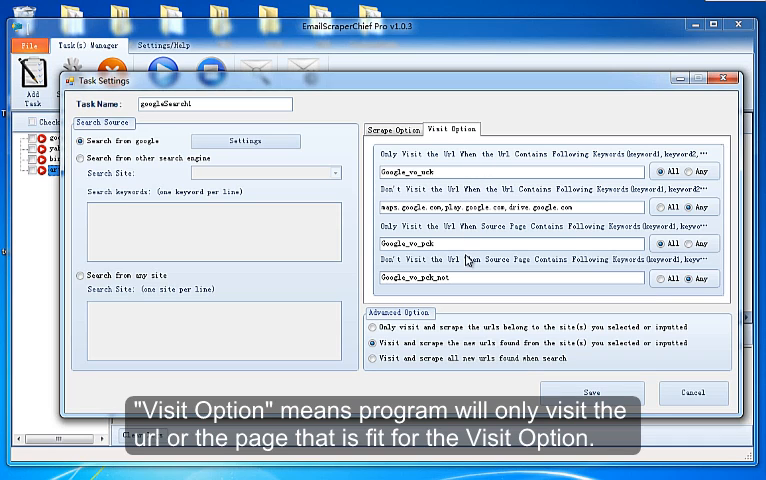
pyautogui.click(392, 128)
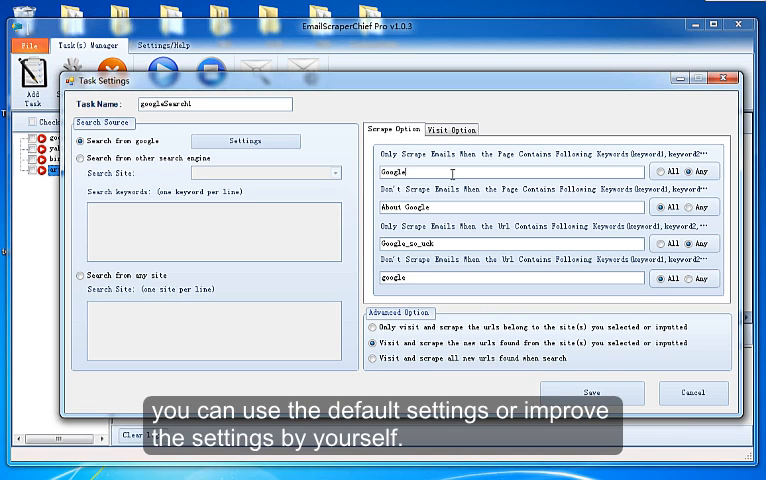
pyautogui.write(',fad')
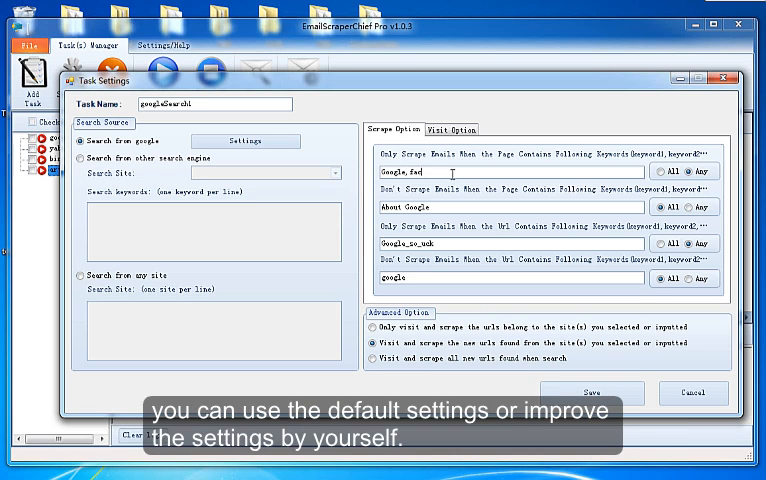
pyautogui.write('facebook')
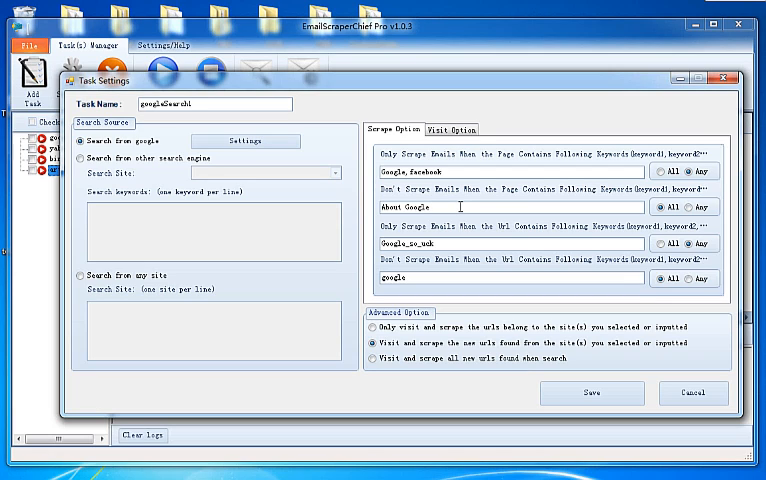
# - Replace the required URL keyword with facebook
pyautogui.doubleClick(400, 244)
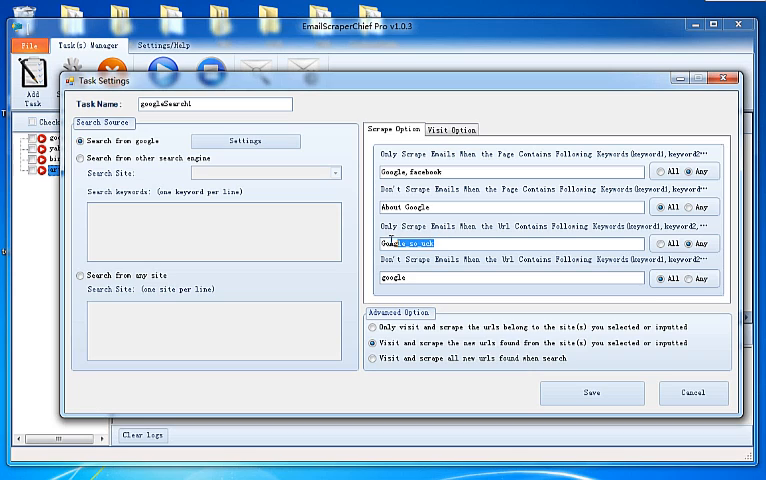
pyautogui.doubleClick(400, 244)
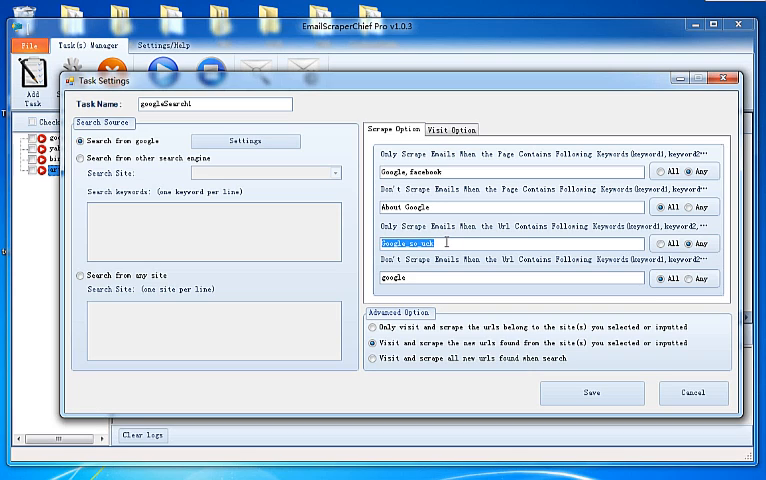
pyautogui.write('f')
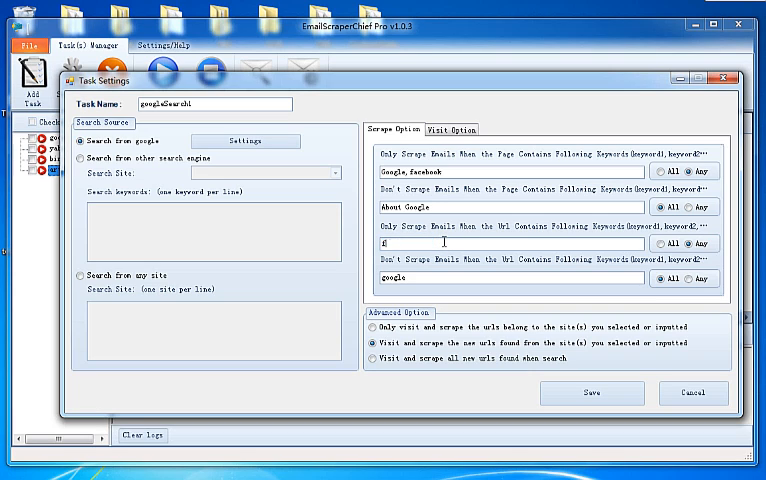
pyautogui.write('facebook')
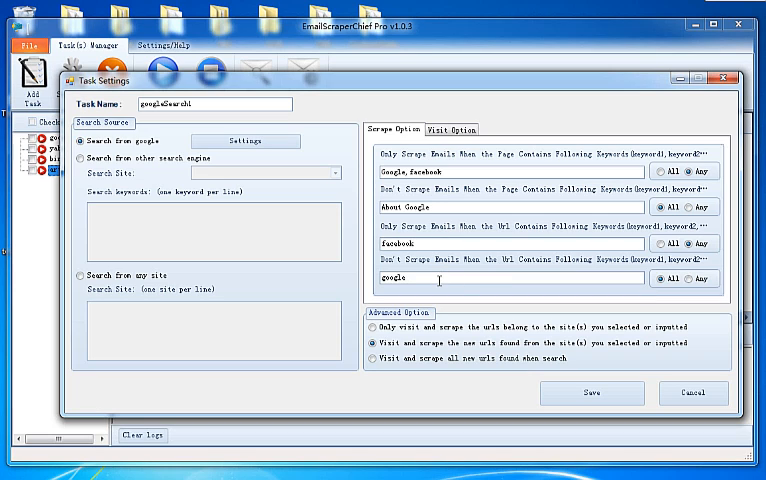
# - Require facebook in visited URLs and clear the source-page keyword filters on the Visit Option tab
pyautogui.click(450, 130)
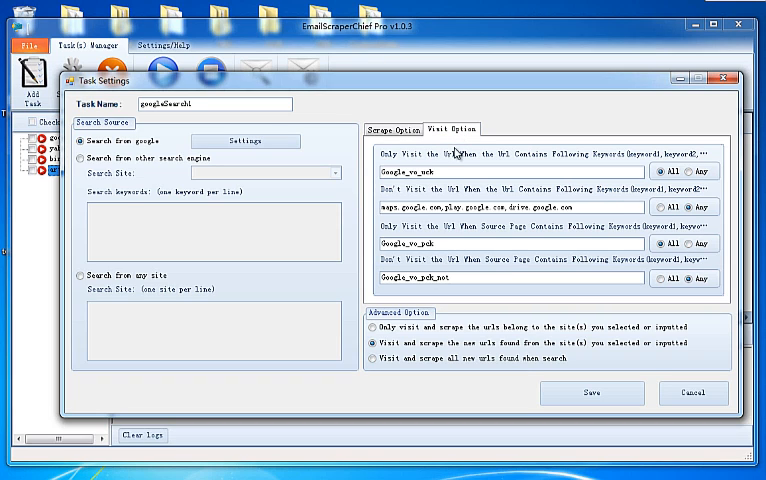
pyautogui.click(450, 180)
pyautogui.write('facebook')
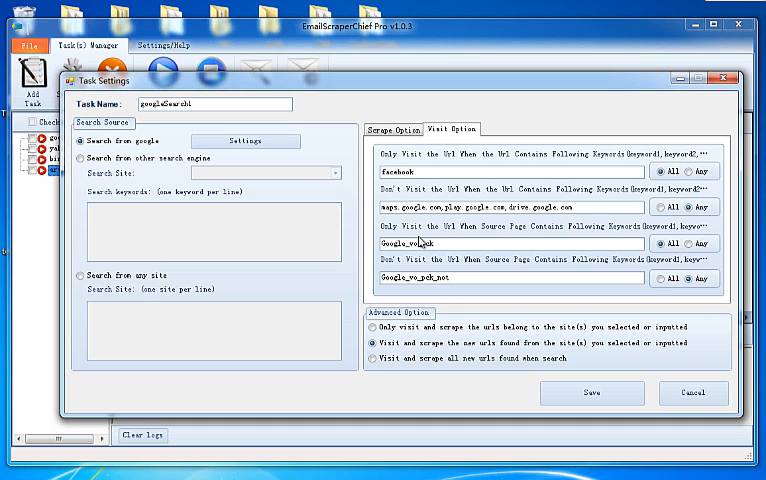
pyautogui.click(440, 244)
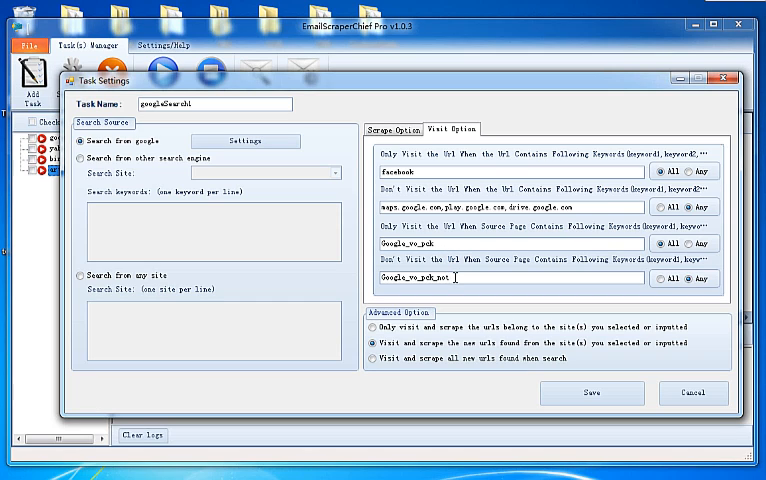
pyautogui.tripleClick(410, 244)
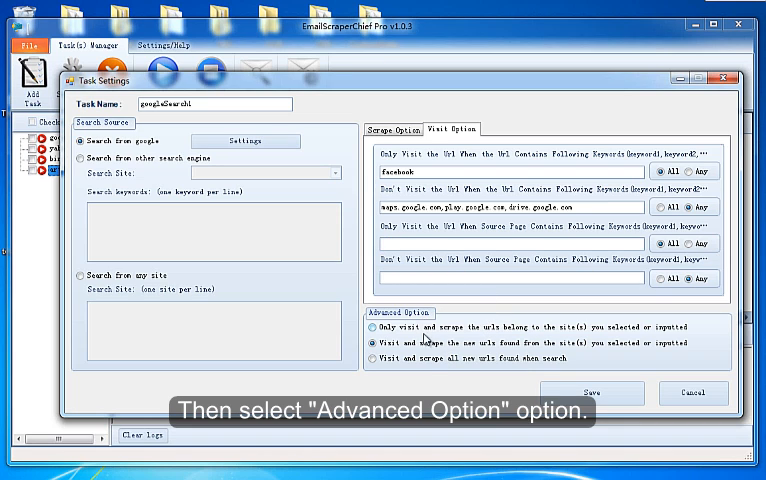
# - Choose the second Advanced Option, visiting new URLs from the chosen sites
pyautogui.click(376, 326)
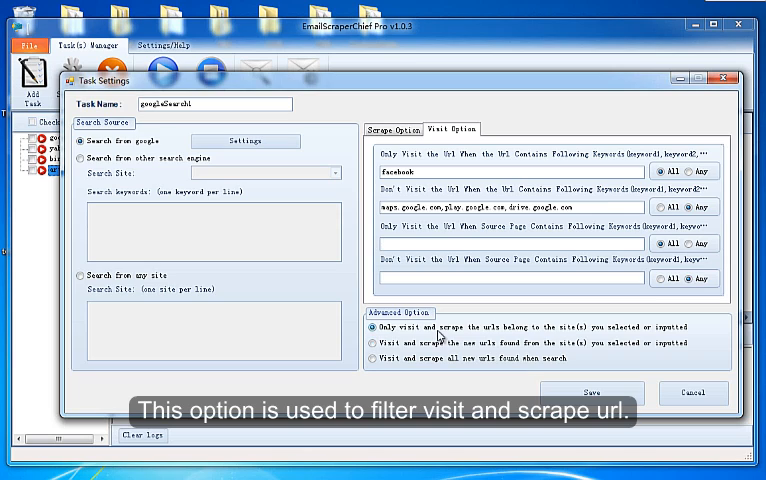
pyautogui.click(372, 348)
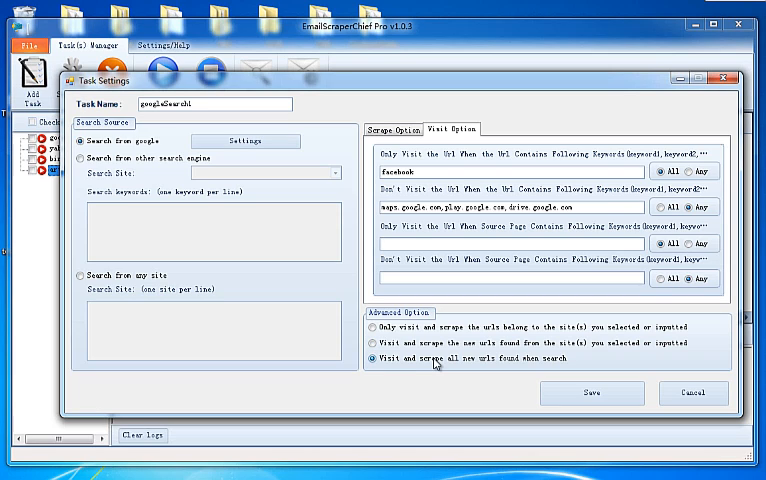
pyautogui.click(374, 344)
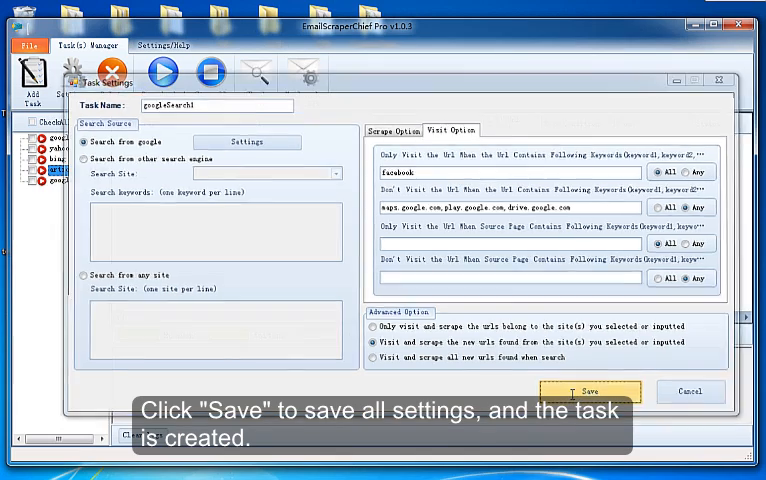
# - Save the new task, then reopen googlesearch, enter faceb in its visit options and save
pyautogui.click(592, 392)
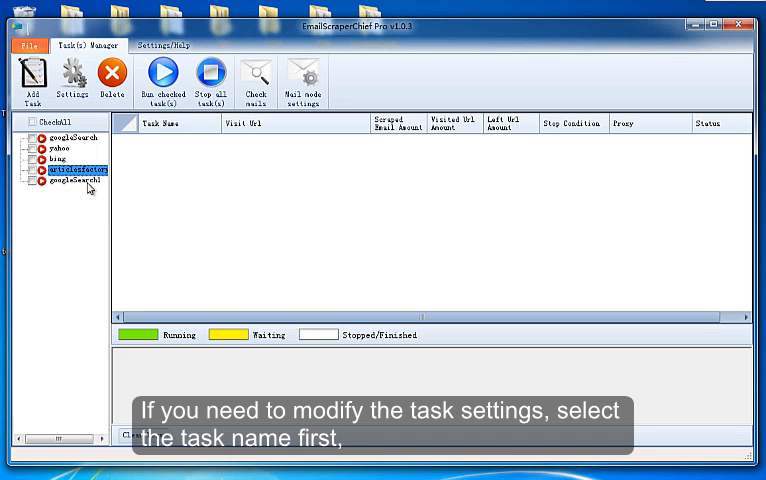
pyautogui.click(78, 180)
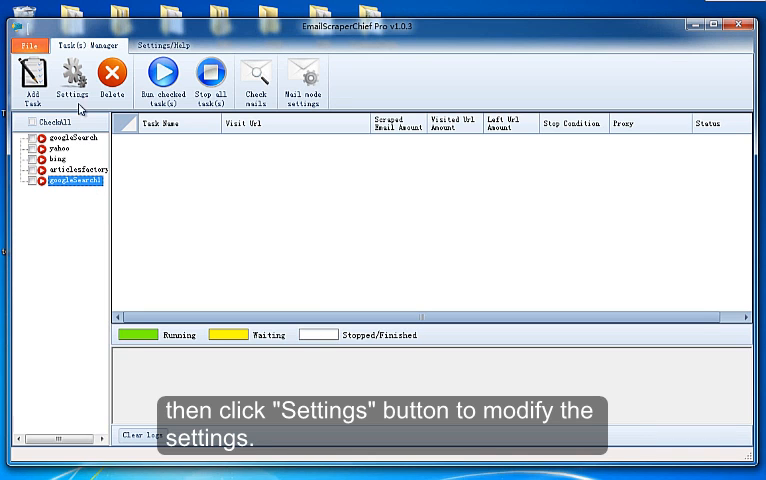
pyautogui.click(72, 76)
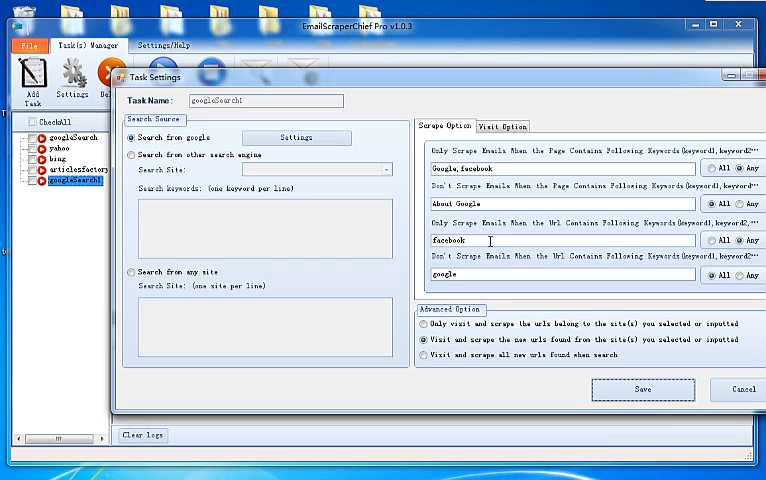
pyautogui.click(500, 126)
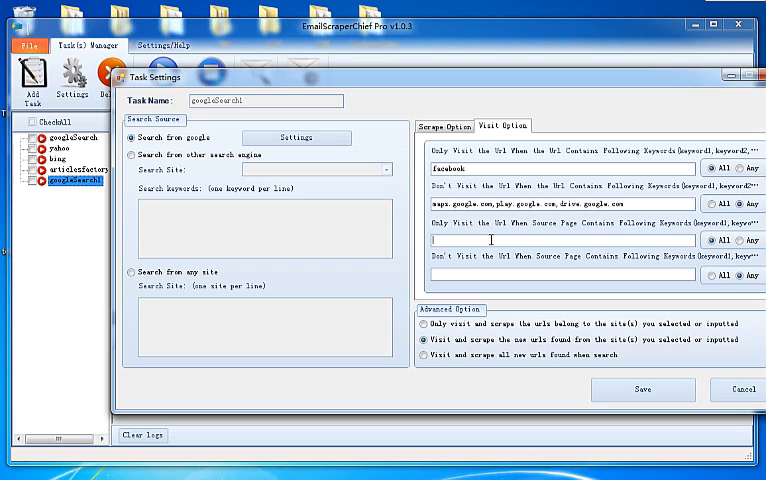
pyautogui.write('facebook')
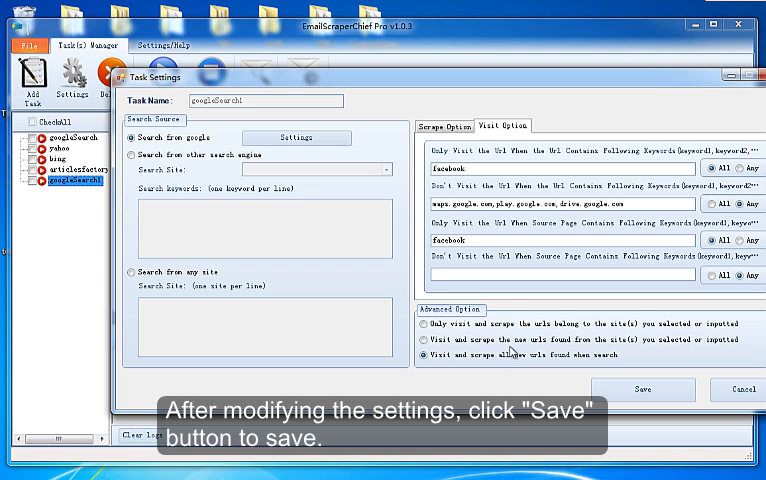
pyautogui.moveTo(648, 390)
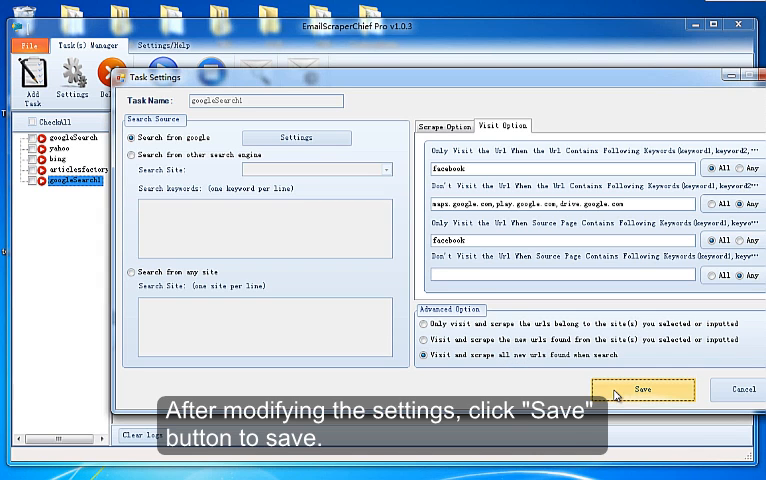
pyautogui.click(646, 390)
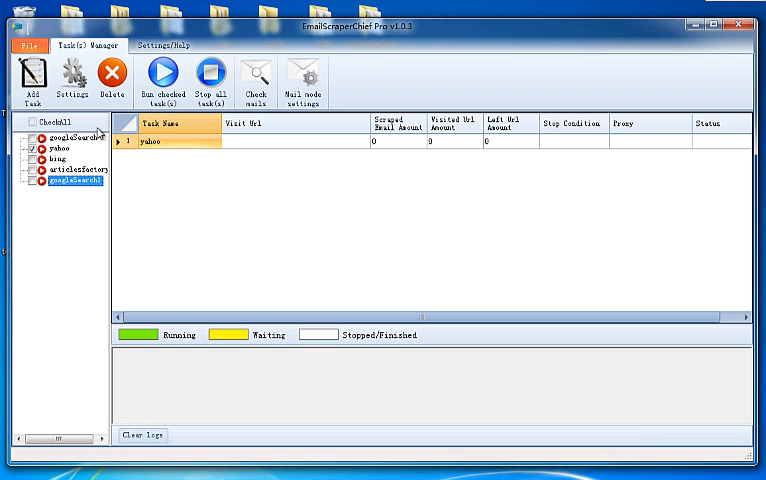
# - Delete the yahoo task and confirm the deletion
pyautogui.click(110, 78)
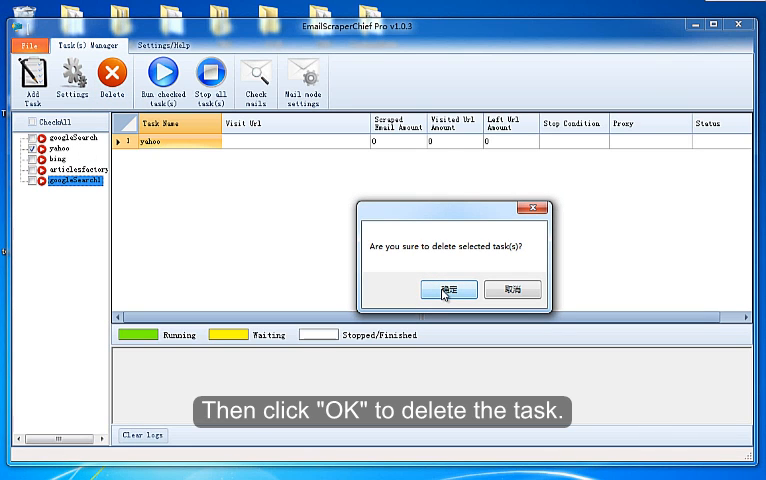
pyautogui.click(452, 288)
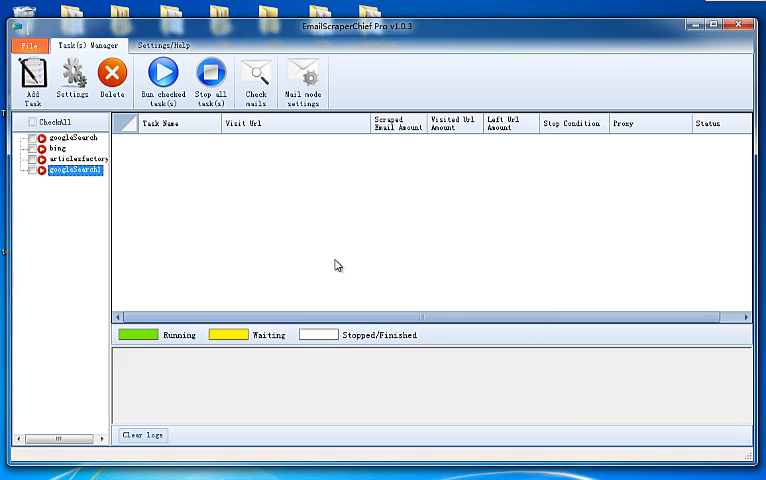
pyautogui.moveTo(234, 248)
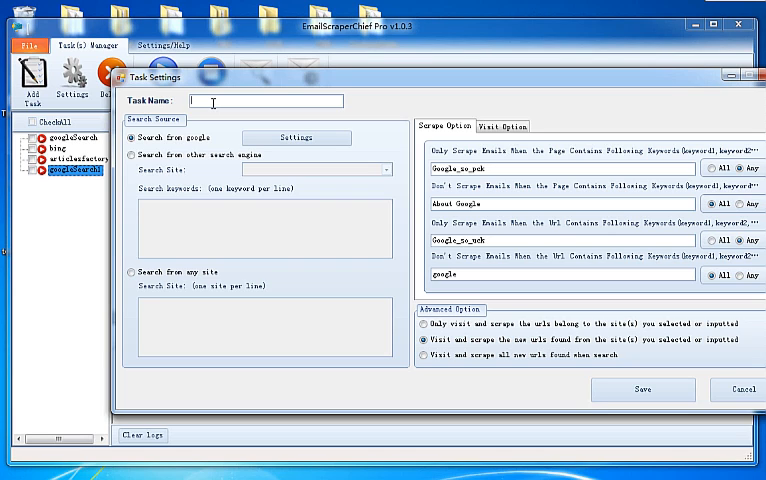
# - Name the task bing_facebook, pick bing.com as the engine, with facebook and twitter search and scrape keywords
pyautogui.write('fa')
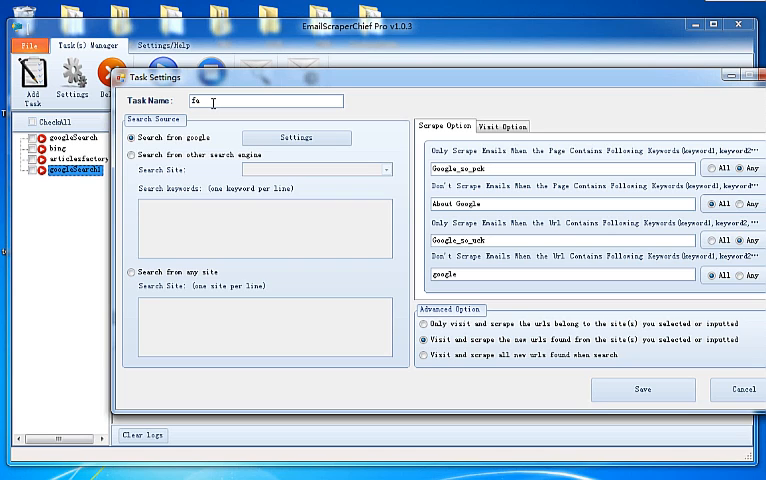
pyautogui.write('bing_facebook')
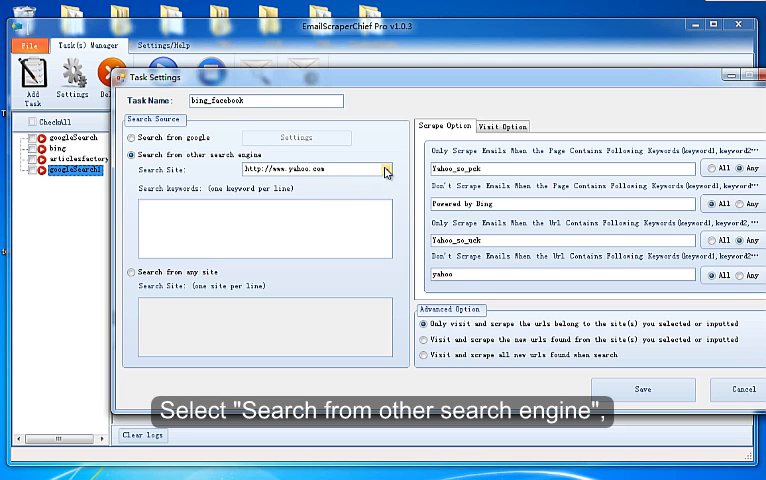
pyautogui.click(384, 170)
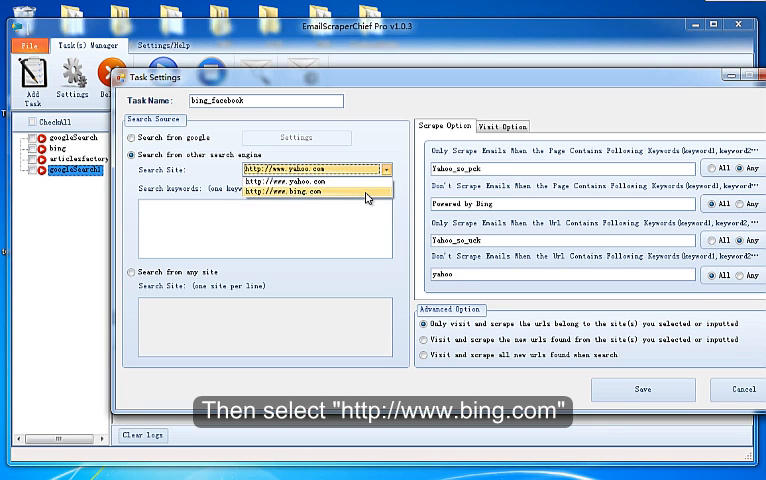
pyautogui.click(300, 204)
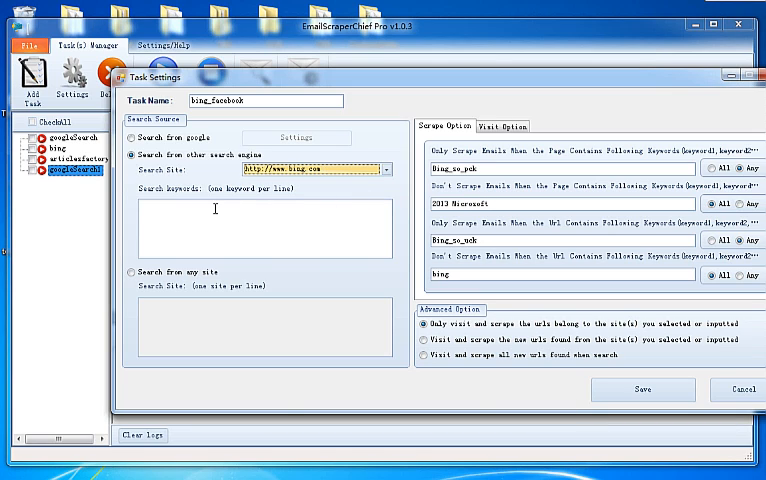
pyautogui.write('facebook')
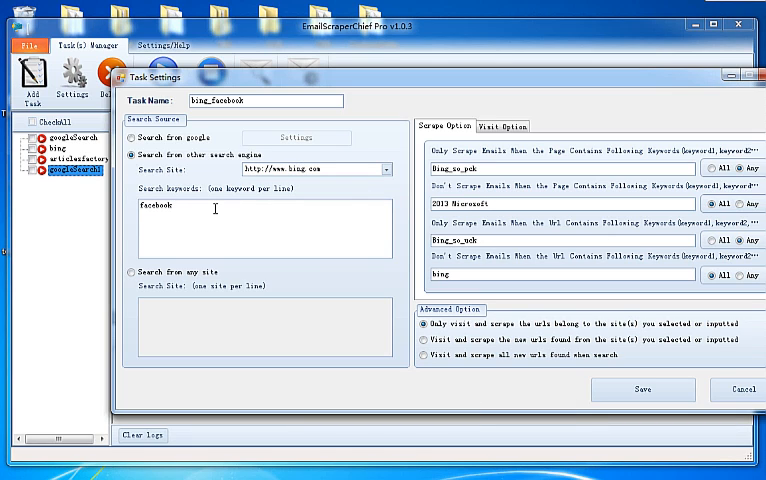
pyautogui.write('twitter')
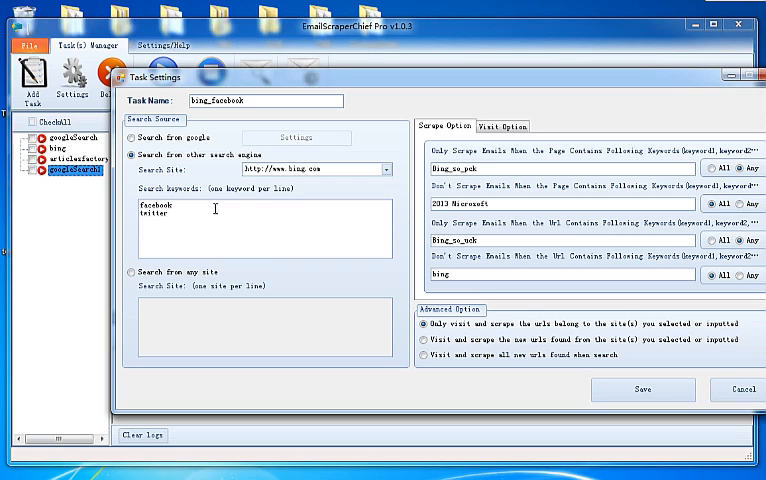
pyautogui.moveTo(486, 168)
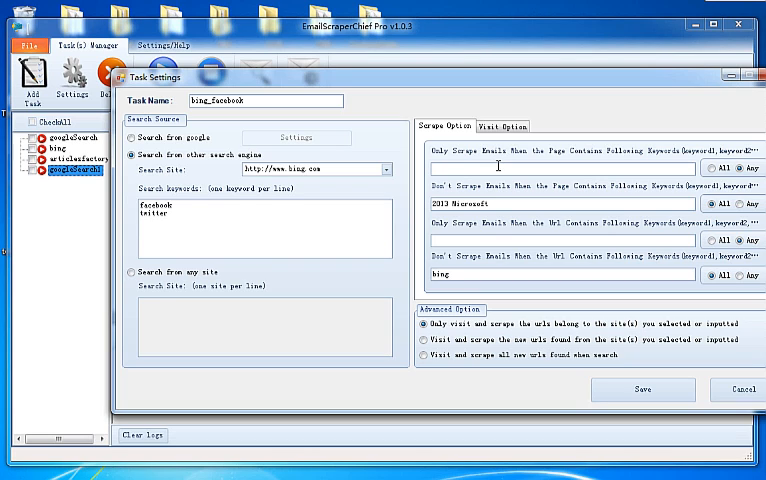
pyautogui.write('facebook, twitter')
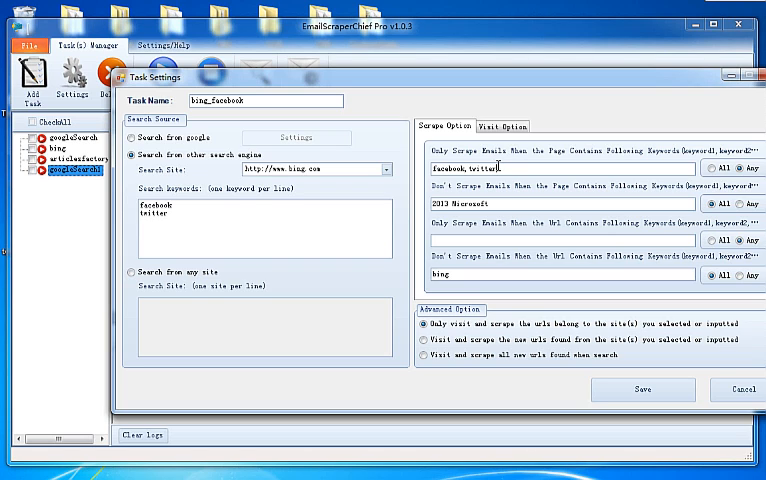
# - Set visit keywords to facebook, face, visit URLs from the chosen sites, and save the task
pyautogui.click(500, 126)
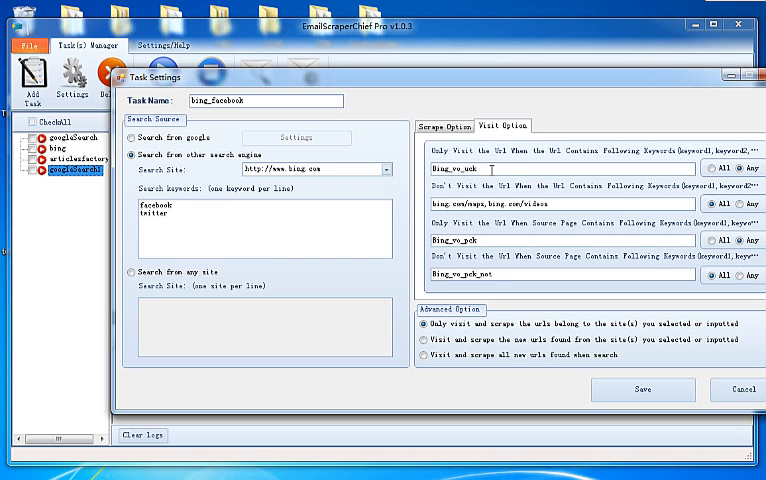
pyautogui.doubleClick(450, 168)
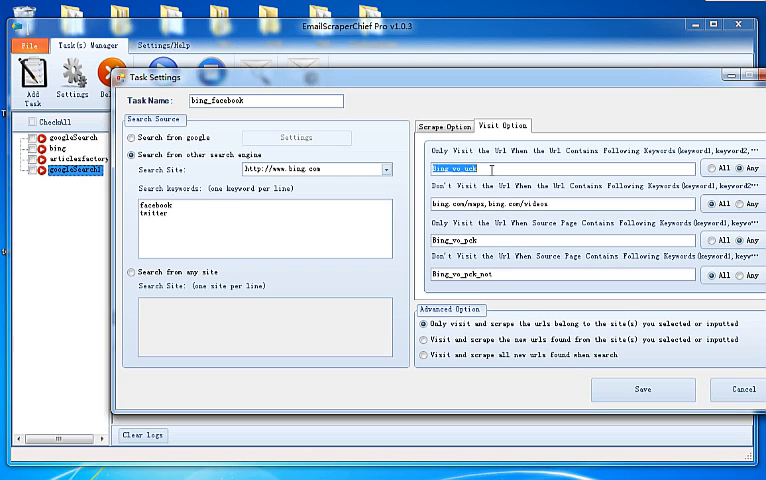
pyautogui.write('facebook')
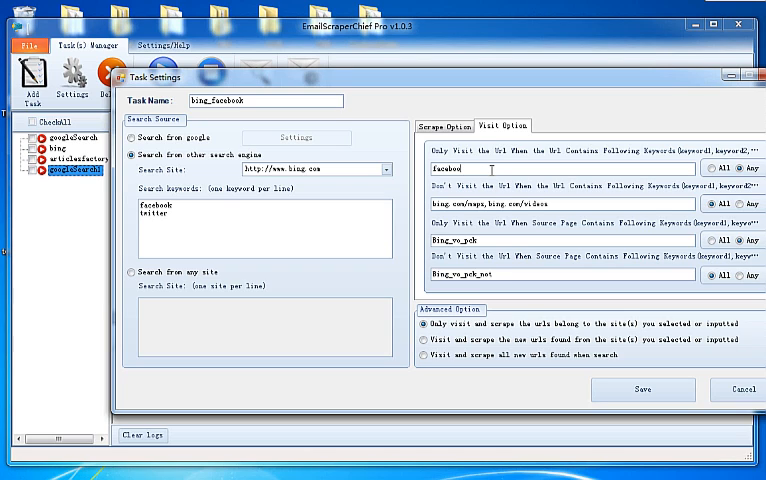
pyautogui.write(', face')
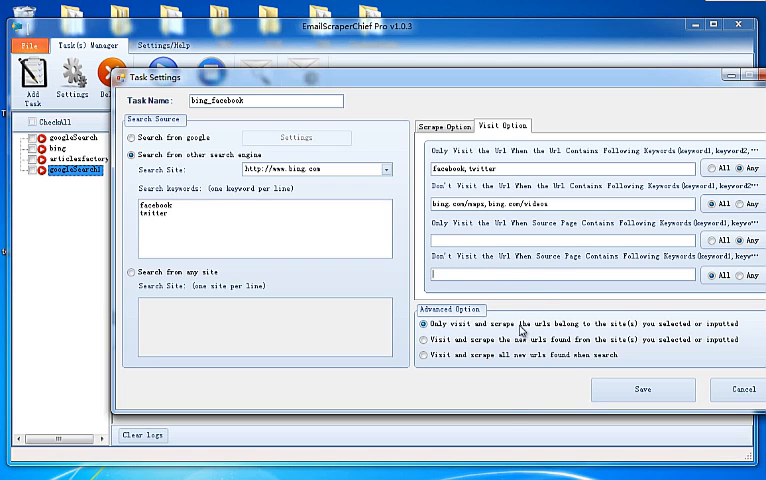
pyautogui.click(422, 340)
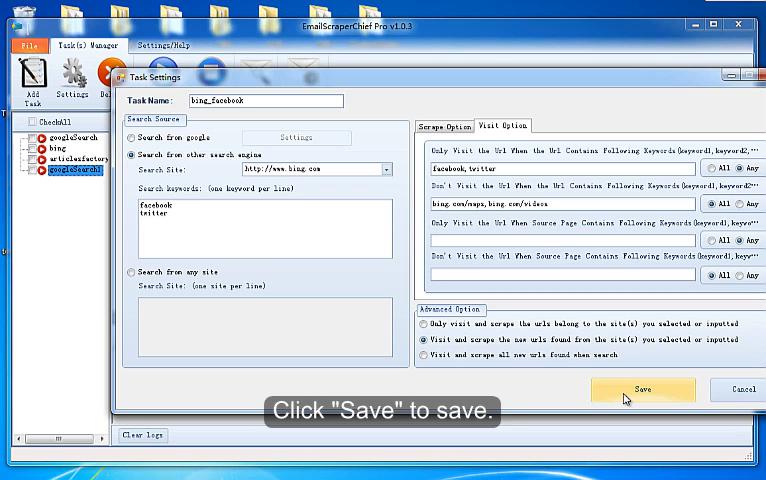
pyautogui.click(660, 392)
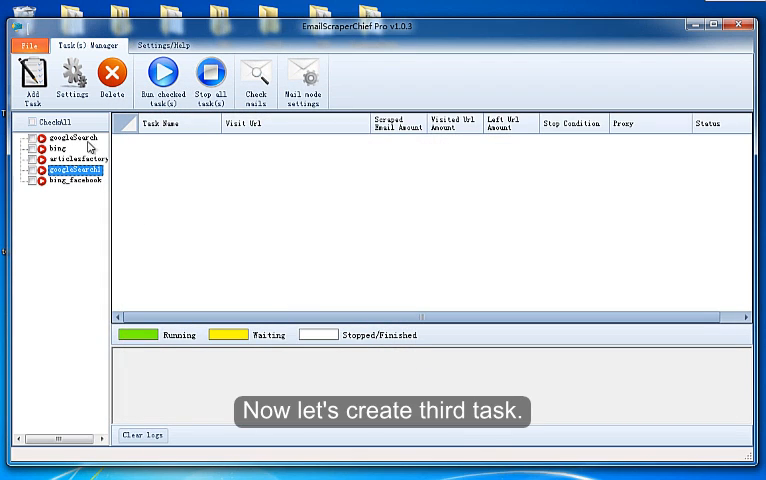
pyautogui.click(32, 78)
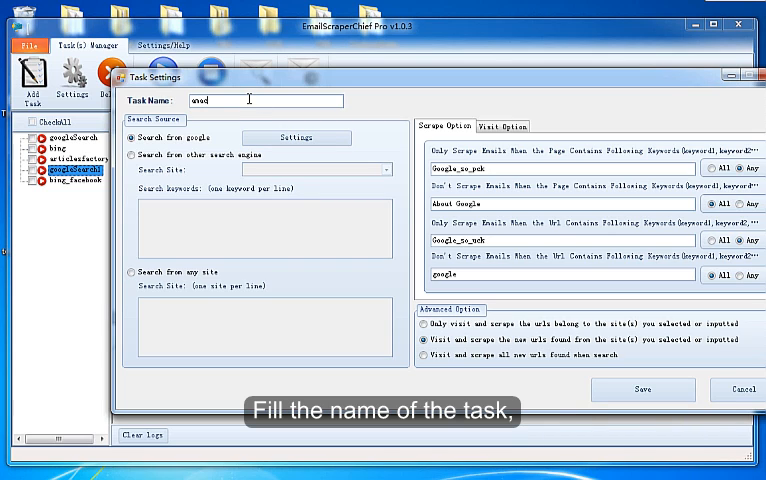
pyautogui.write('amazon')
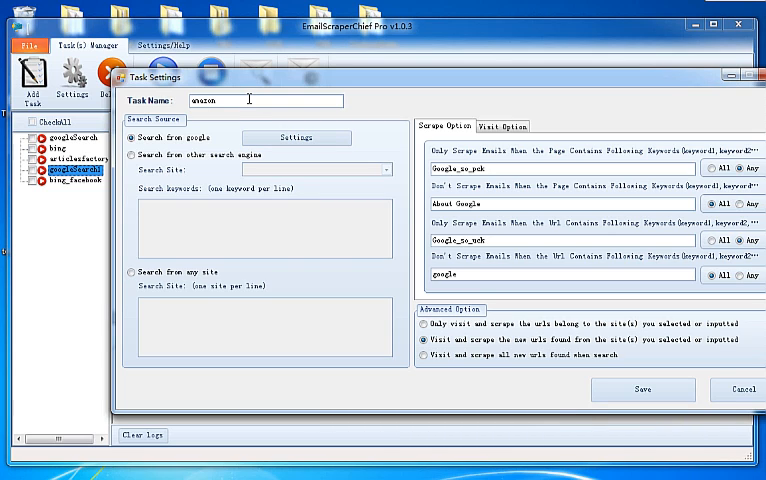
pyautogui.click(132, 272)
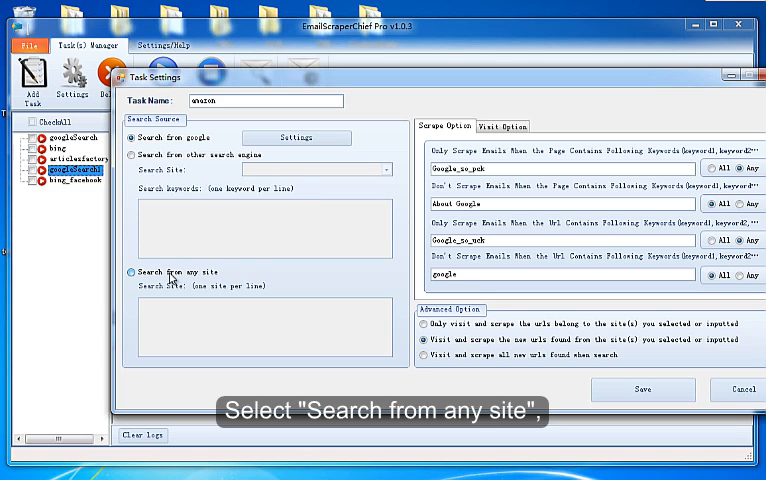
pyautogui.click(134, 272)
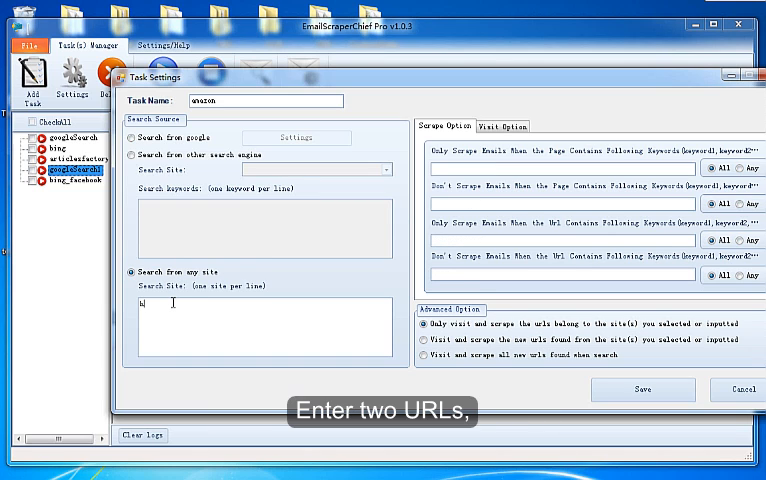
pyautogui.write('http://www.')
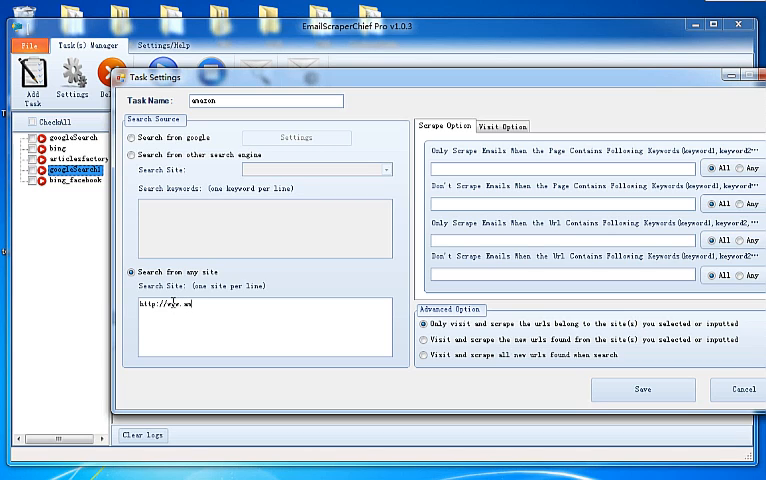
pyautogui.write('amazon.cn')
pyautogui.write('http://twitter.com')
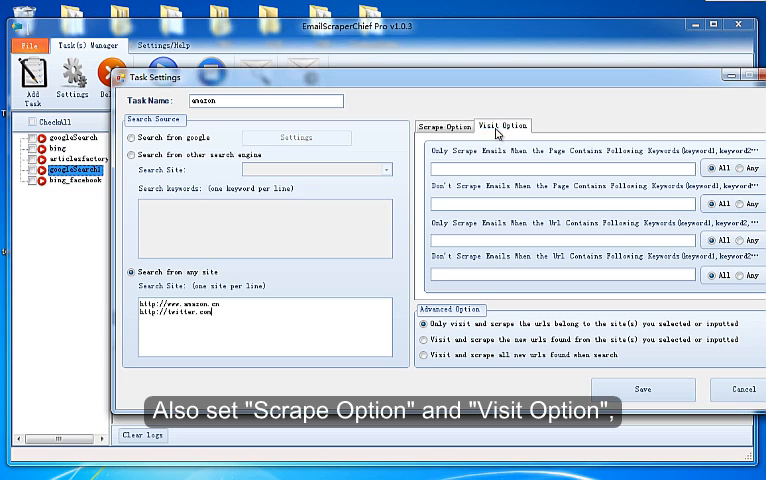
pyautogui.click(442, 126)
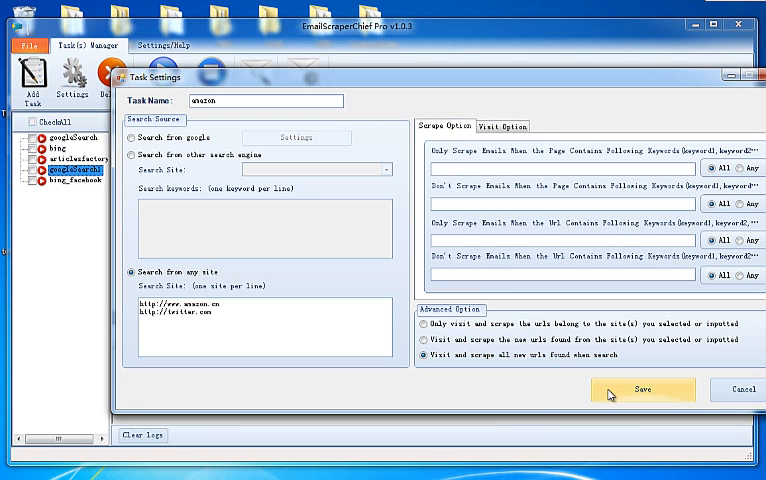
pyautogui.click(656, 388)
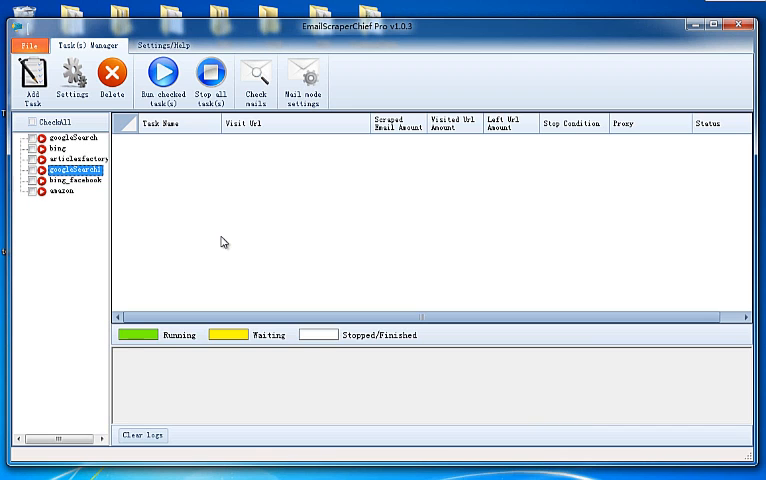
pyautogui.click(304, 76)
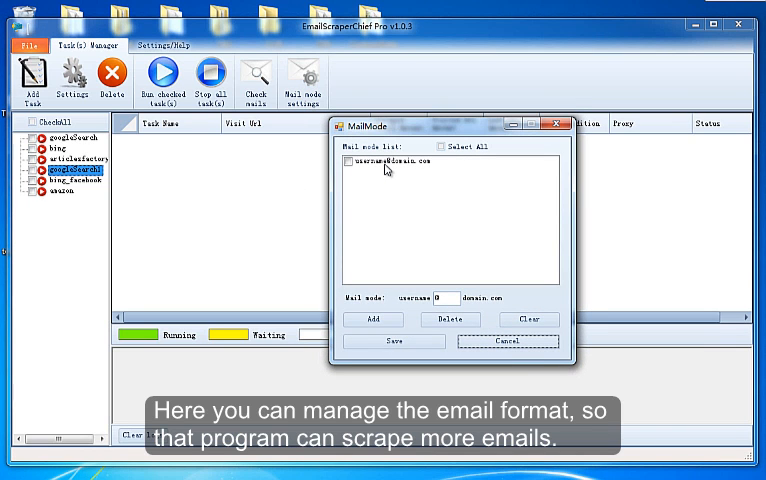
pyautogui.click(400, 160)
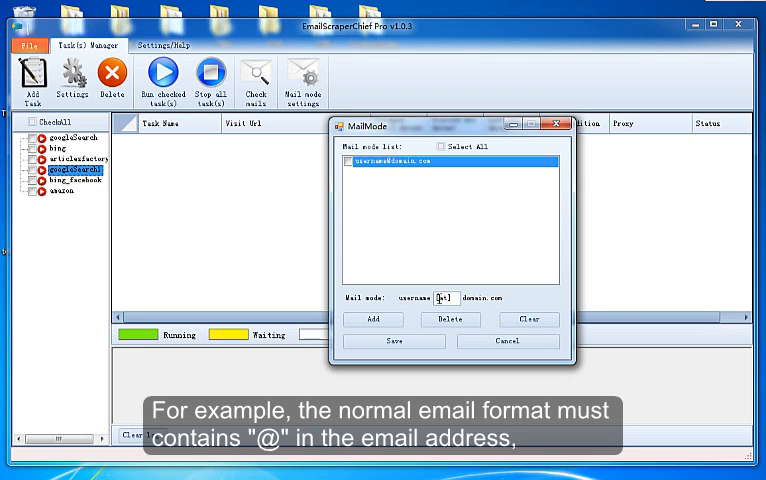
pyautogui.click(372, 320)
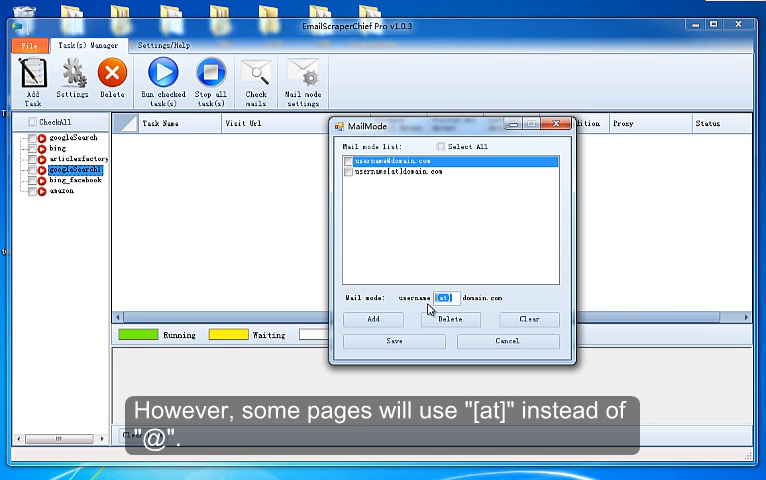
pyautogui.click(372, 320)
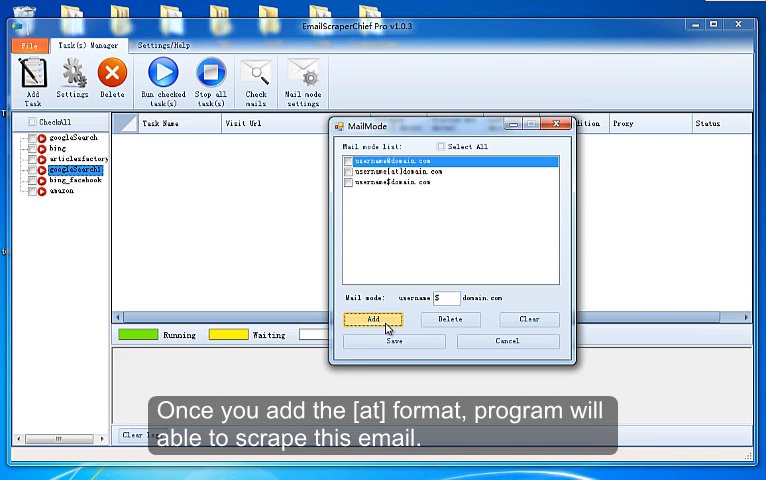
# - Delete the duplicate third format, re-add the [at] format, save the list and confirm
pyautogui.click(396, 186)
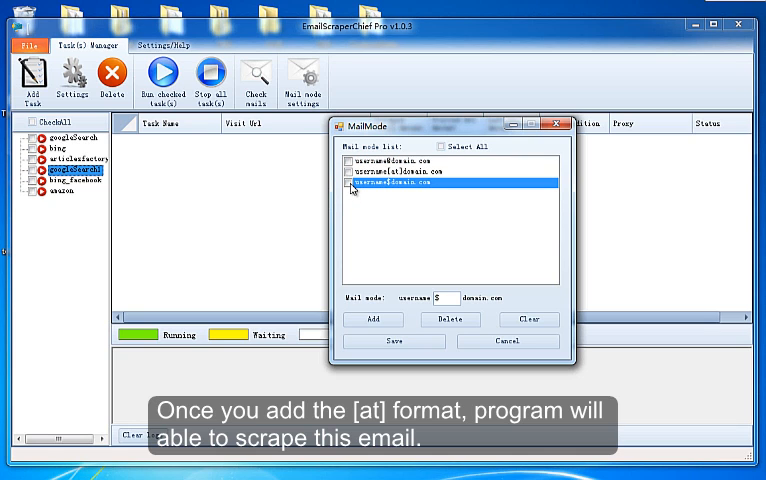
pyautogui.click(448, 320)
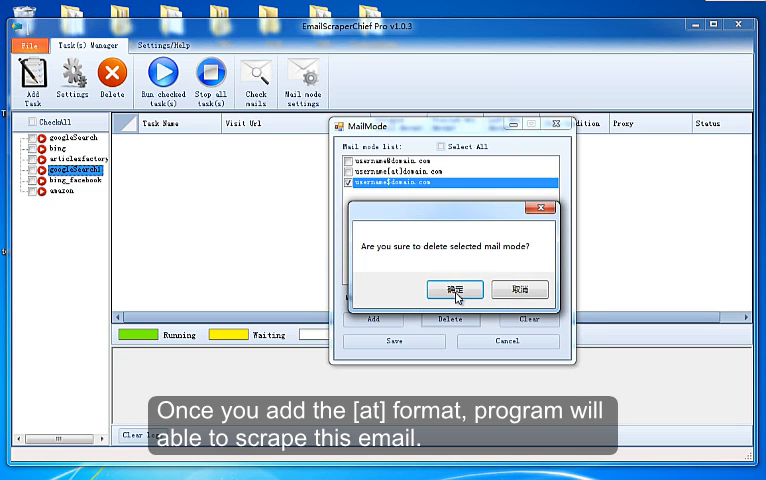
pyautogui.click(448, 288)
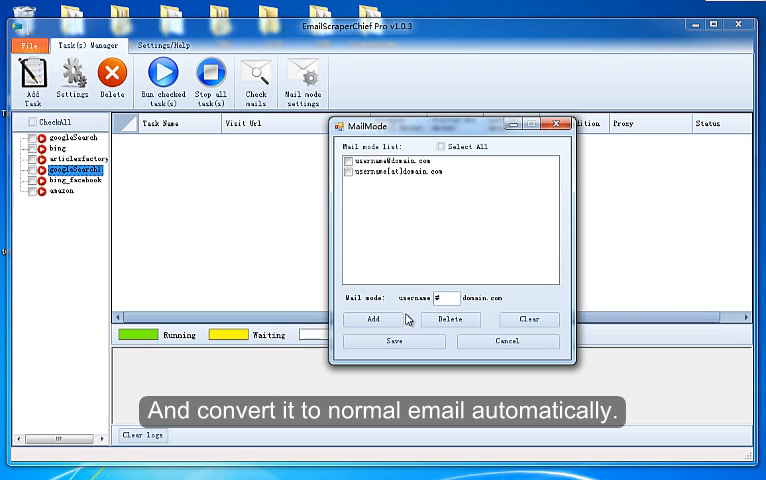
pyautogui.click(372, 320)
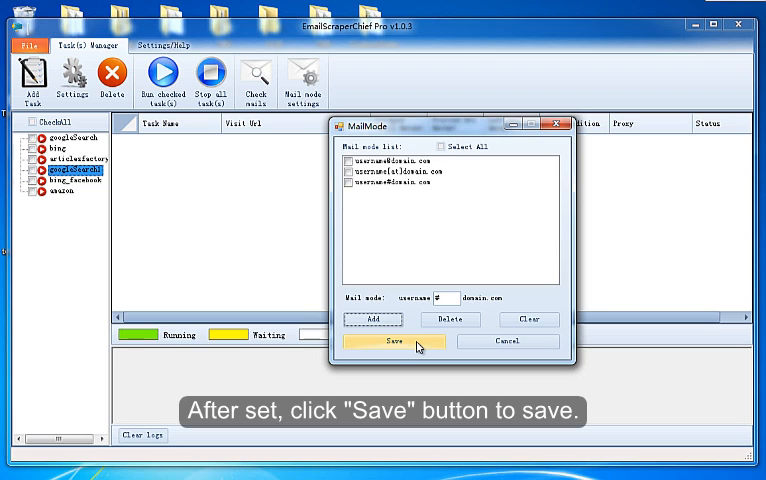
pyautogui.click(392, 342)
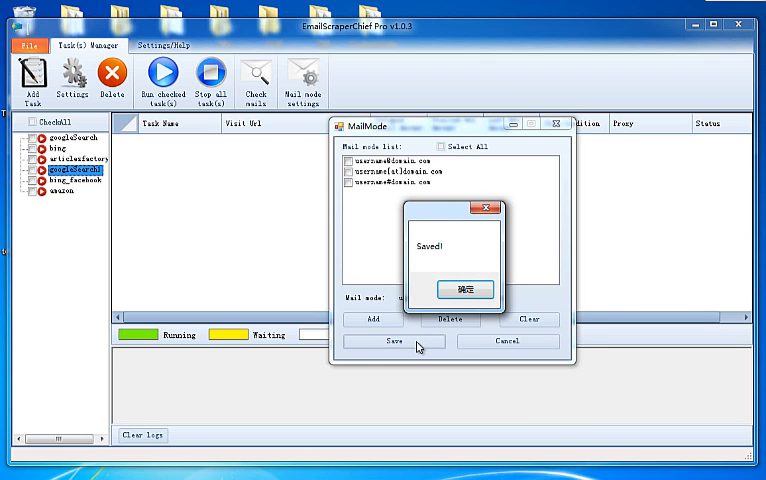
pyautogui.click(464, 284)
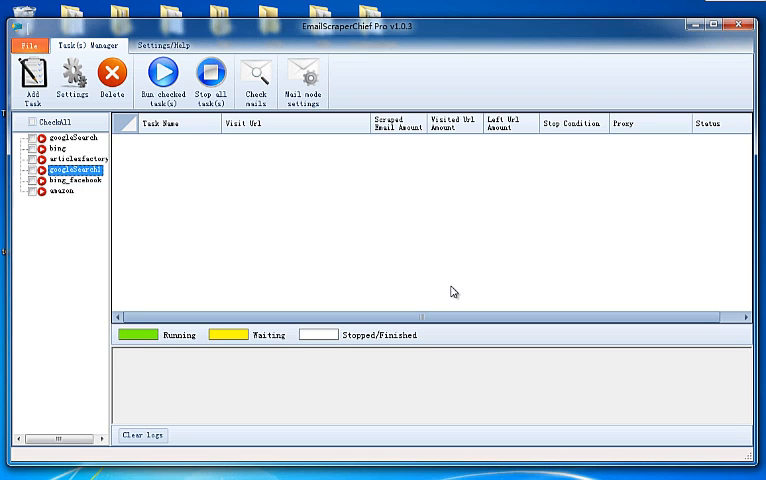
pyautogui.moveTo(242, 184)
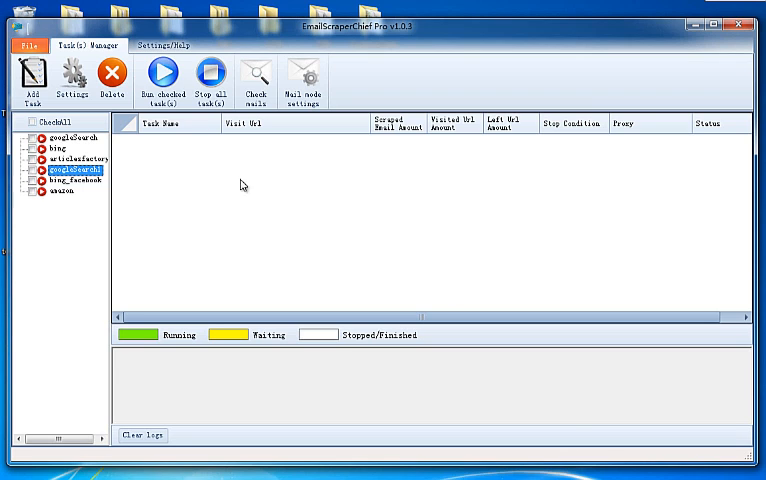
# - Enable proxy use in Proxy Settings under Settings/Help and return to Task(s) Manager
pyautogui.click(164, 46)
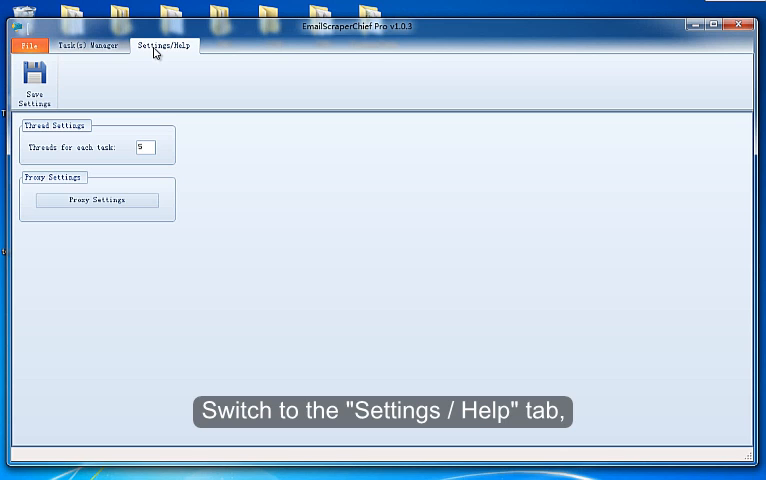
pyautogui.click(96, 200)
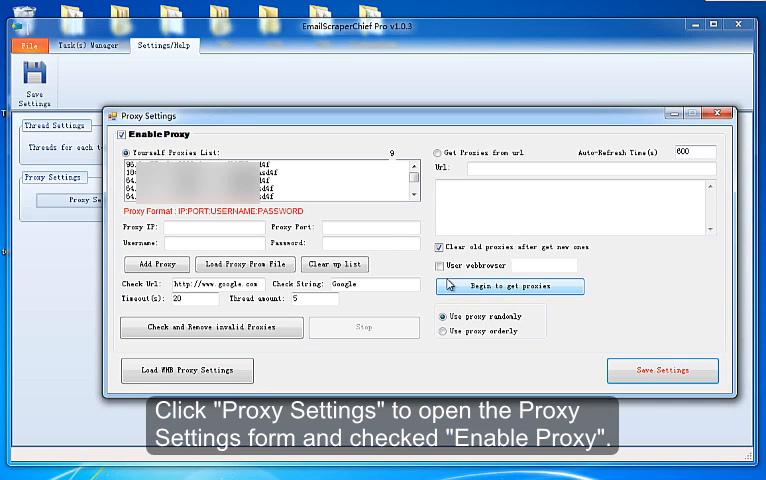
pyautogui.click(724, 112)
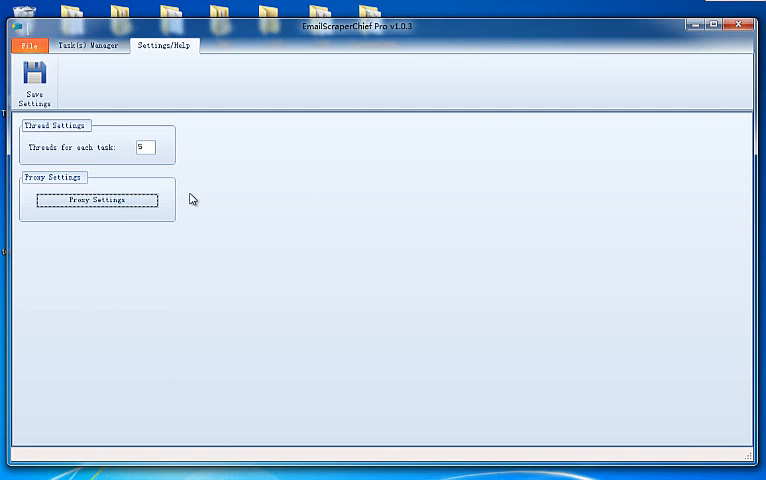
pyautogui.click(90, 44)
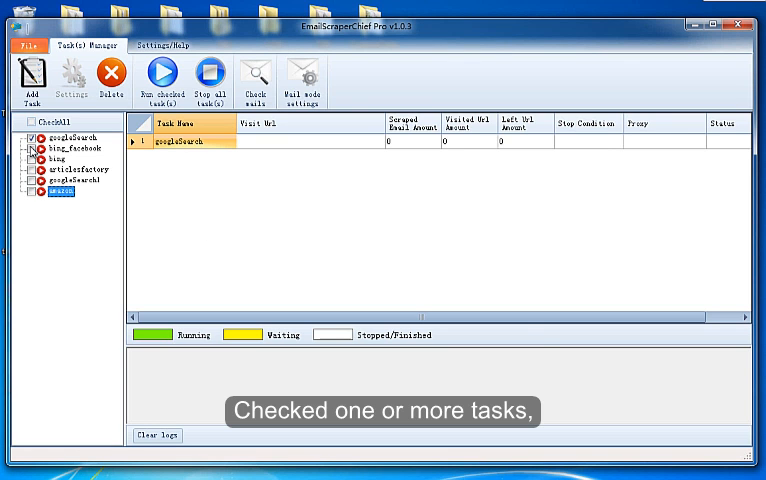
# - Run the first checked tasks until stopped manually
pyautogui.click(160, 80)
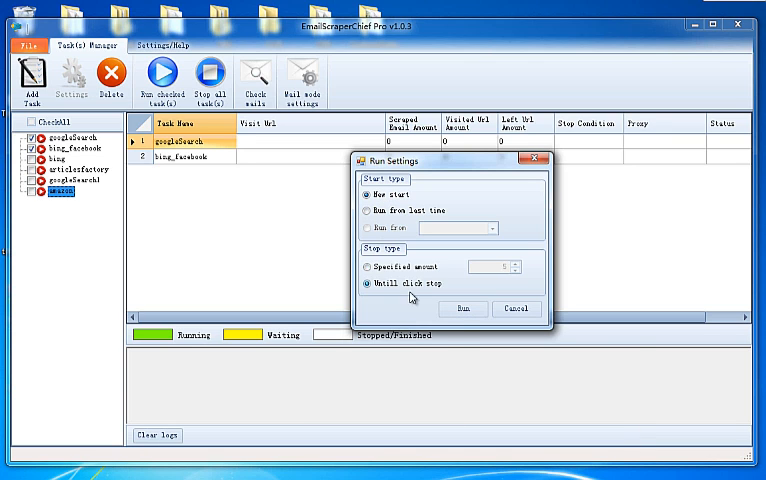
pyautogui.click(460, 308)
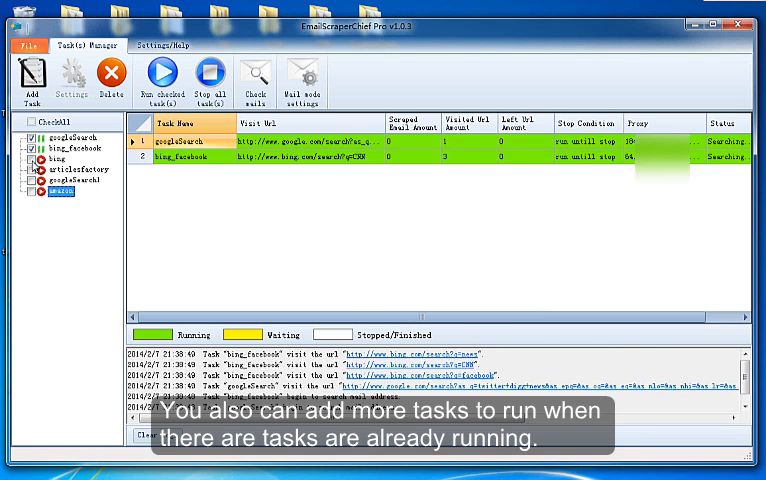
pyautogui.click(160, 80)
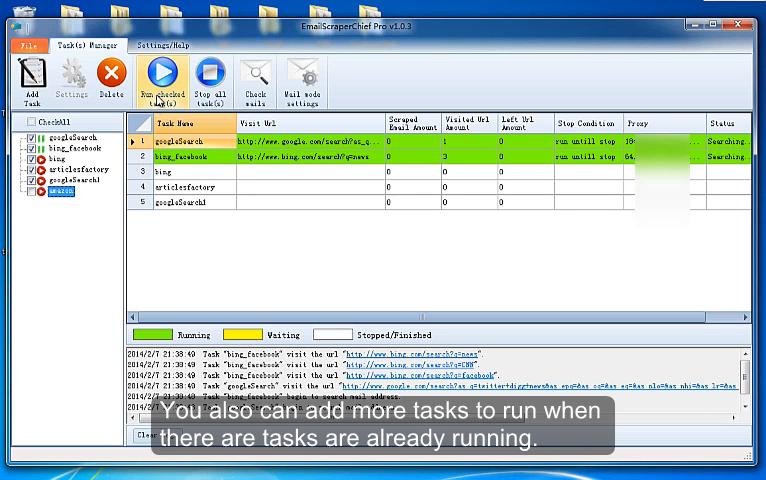
# - Launch the added tasks with a 5-email limit and the amazon task until stopped manually
pyautogui.click(162, 80)
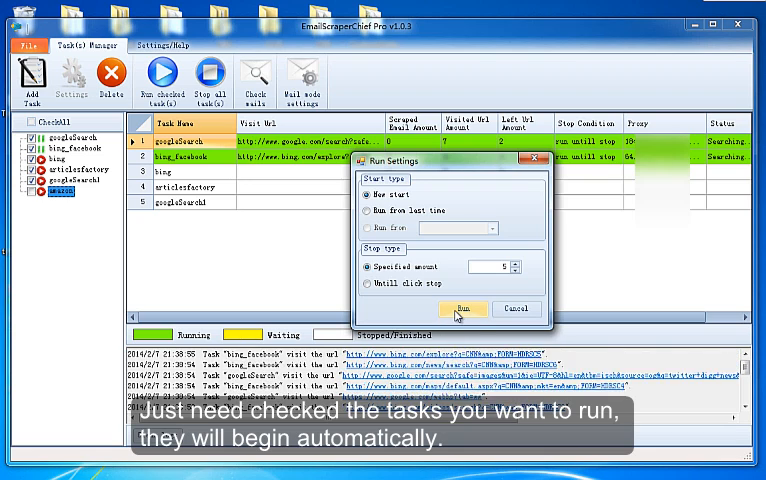
pyautogui.click(462, 308)
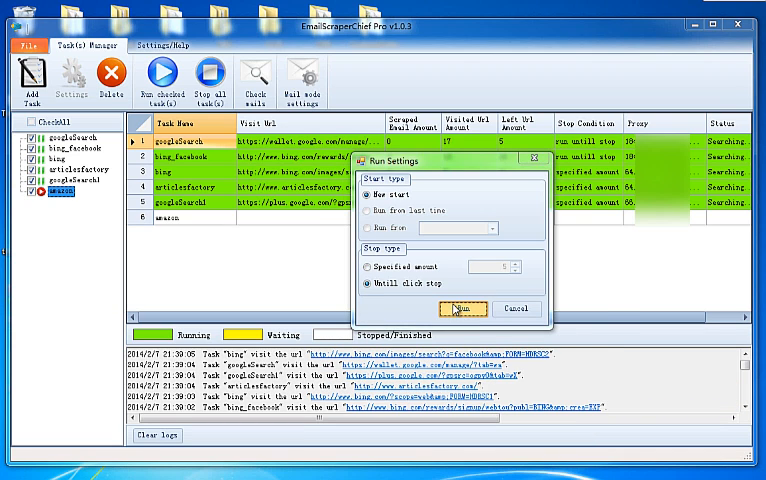
pyautogui.click(448, 308)
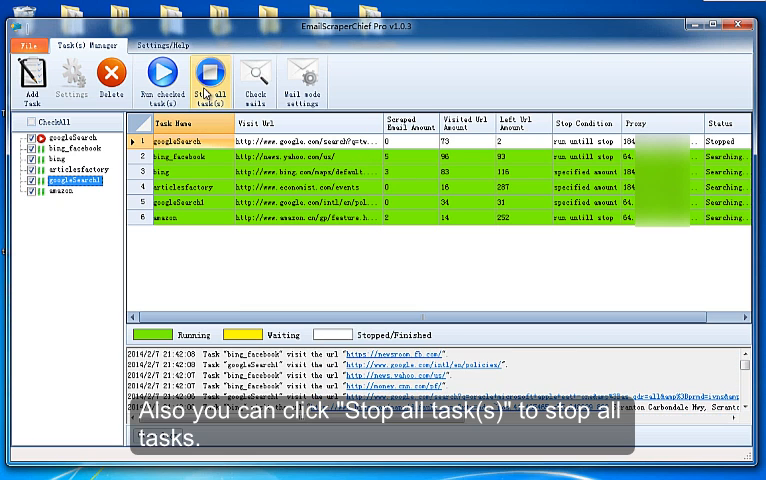
# - Stop all six running tasks, confirm, and select the bing_facebook task
pyautogui.click(212, 78)
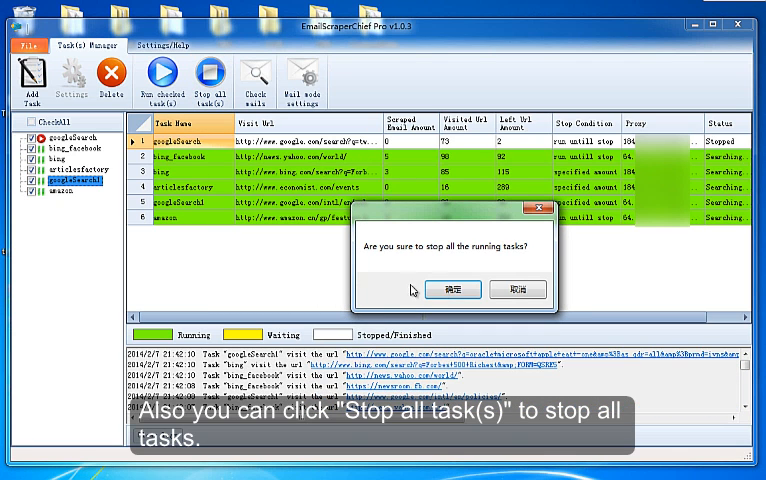
pyautogui.click(454, 288)
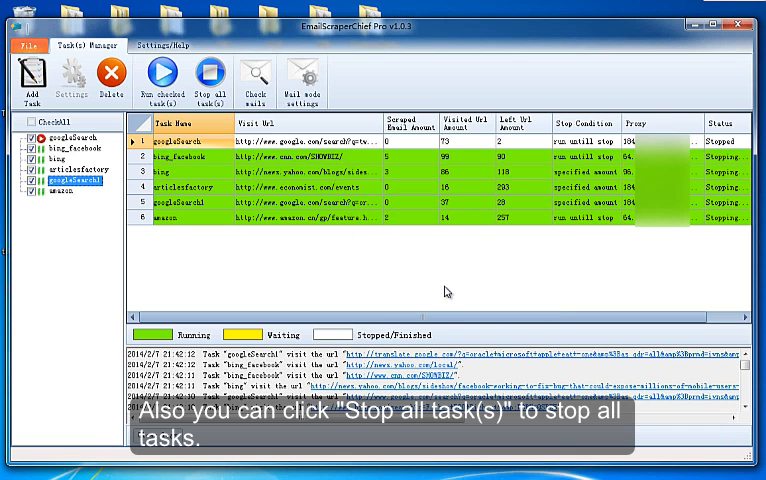
pyautogui.click(212, 78)
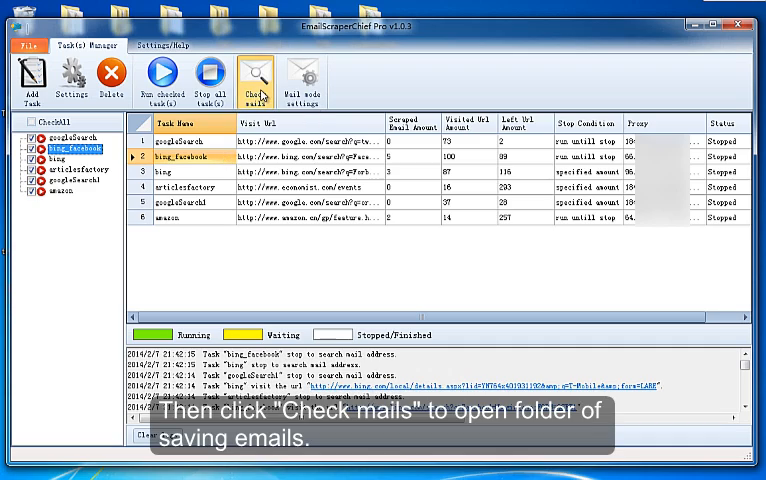
# - Open the bing_facebook save folder via Check mails and bring up actions for the 2014-02-07 email file
pyautogui.click(256, 72)
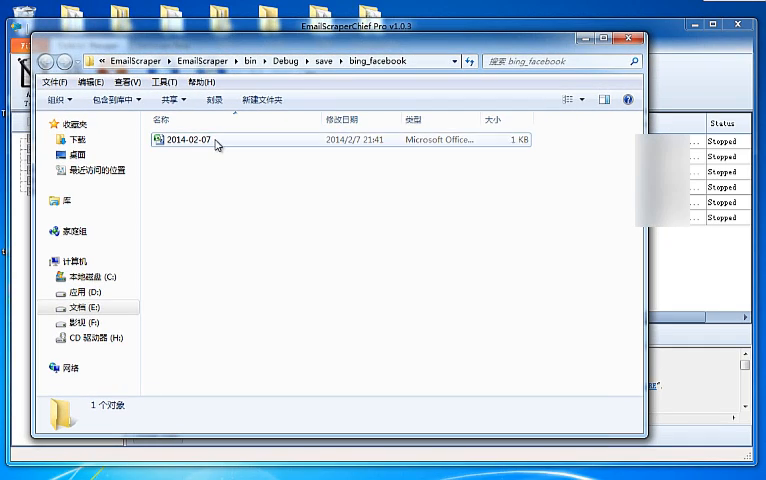
pyautogui.rightClick(184, 140)
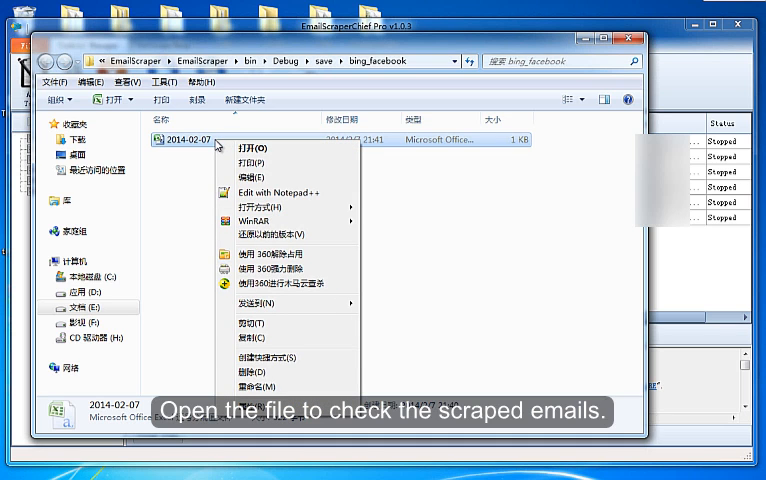